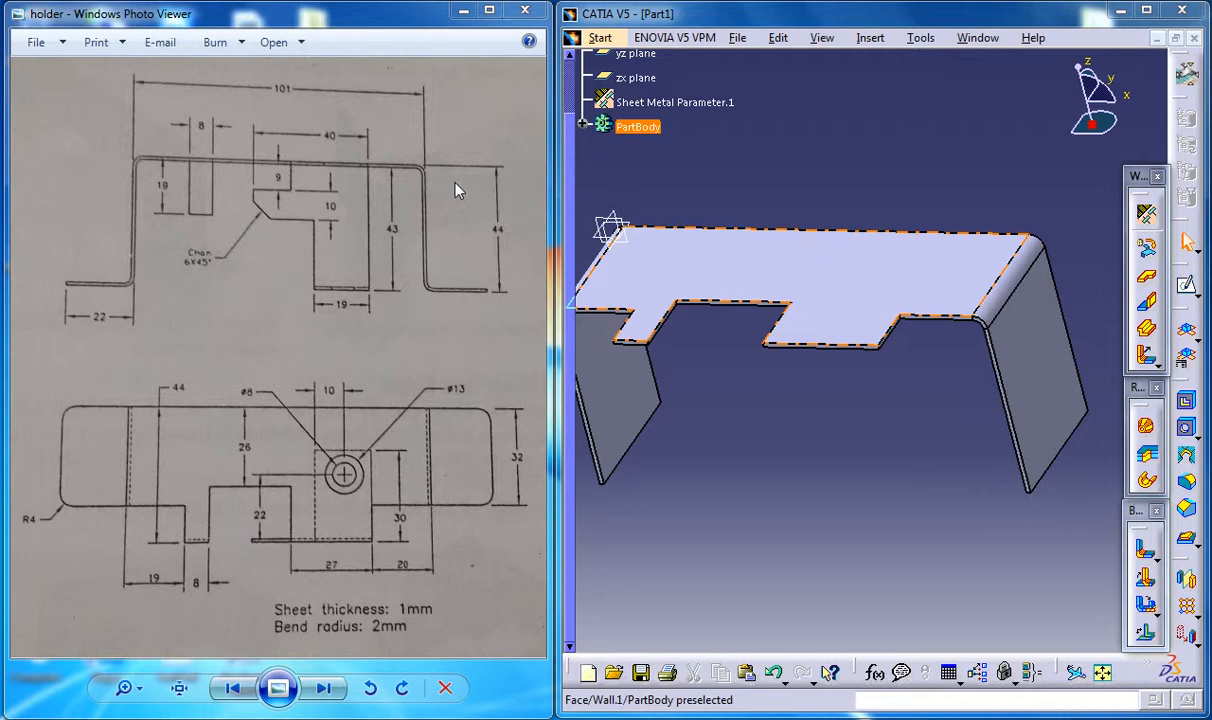
Rotate the holder clip back to an overall view
click(690, 140)
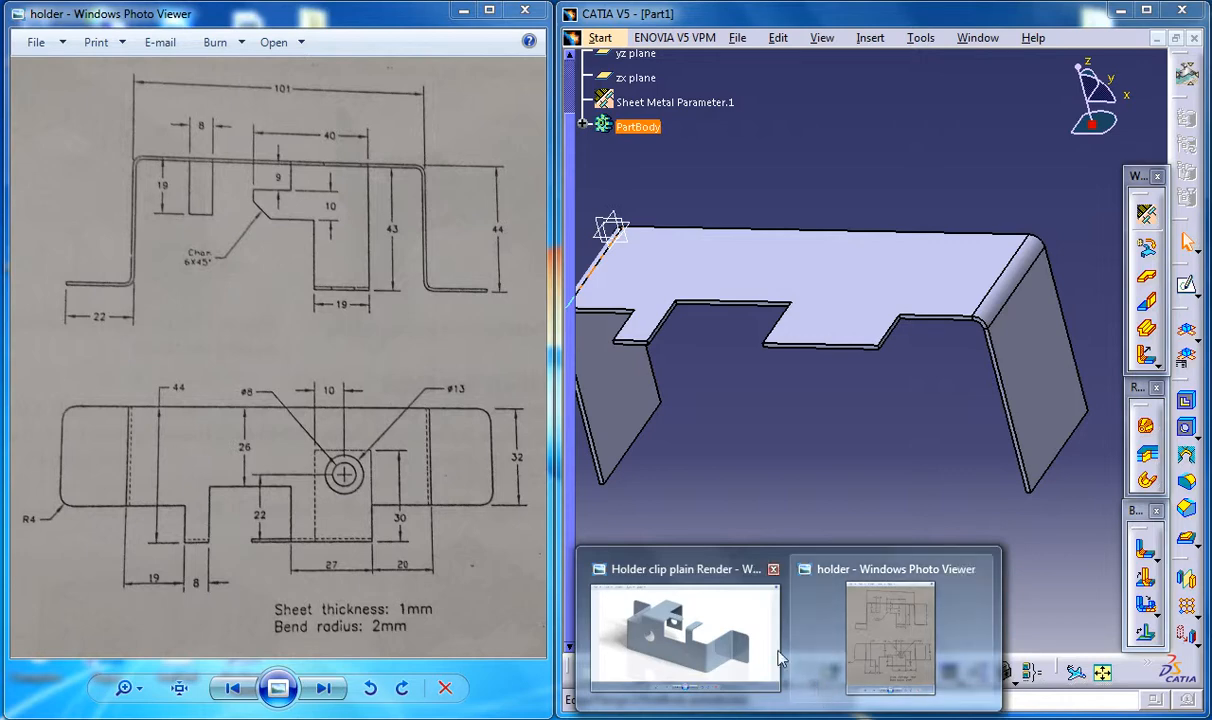
click(685, 638)
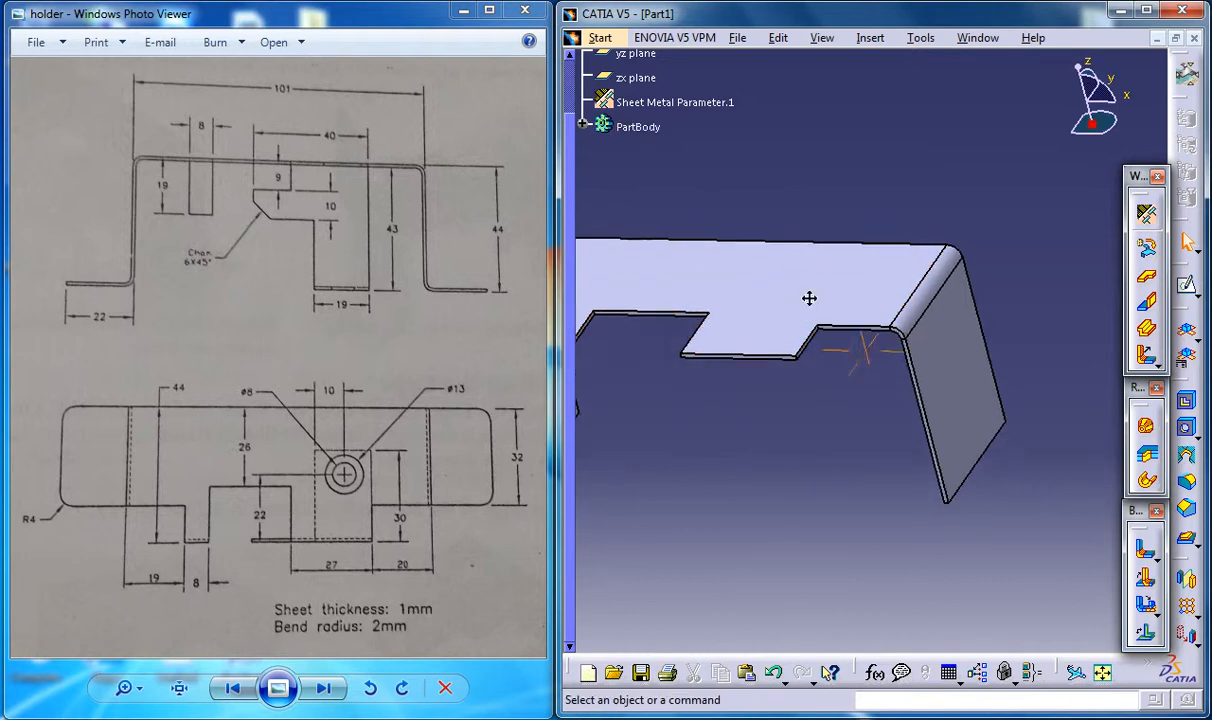
drag(810, 298, 793, 298)
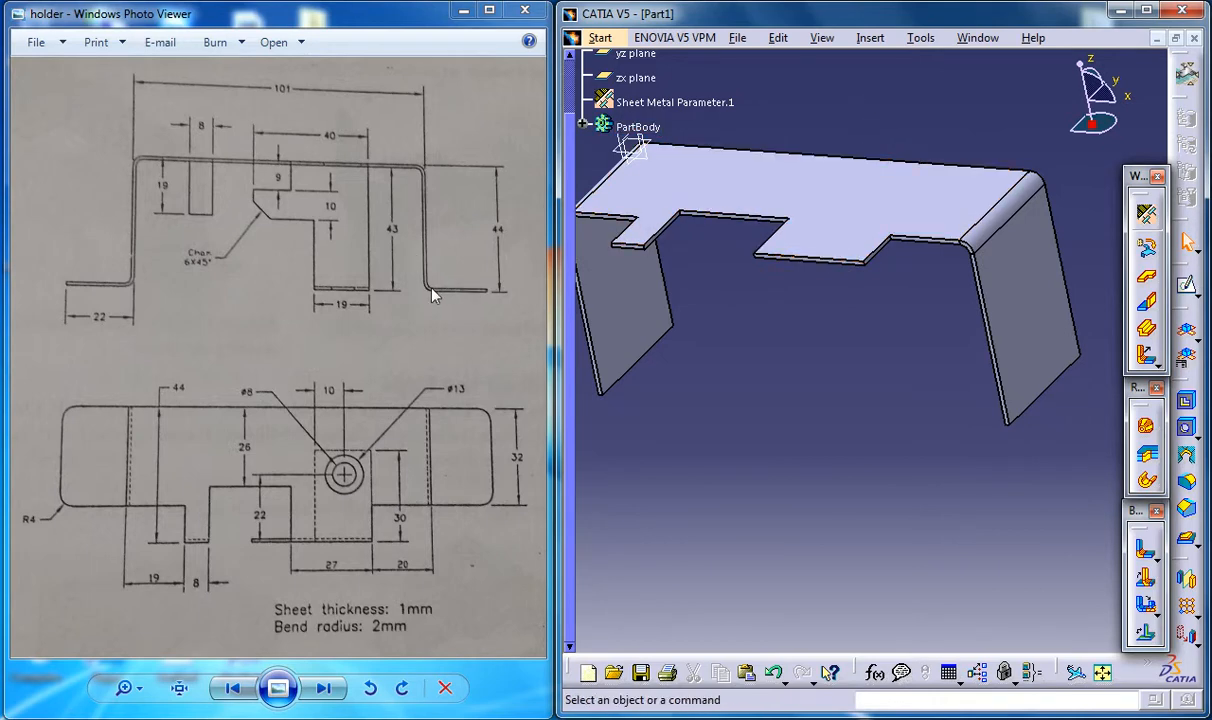
mouse_move(830, 202)
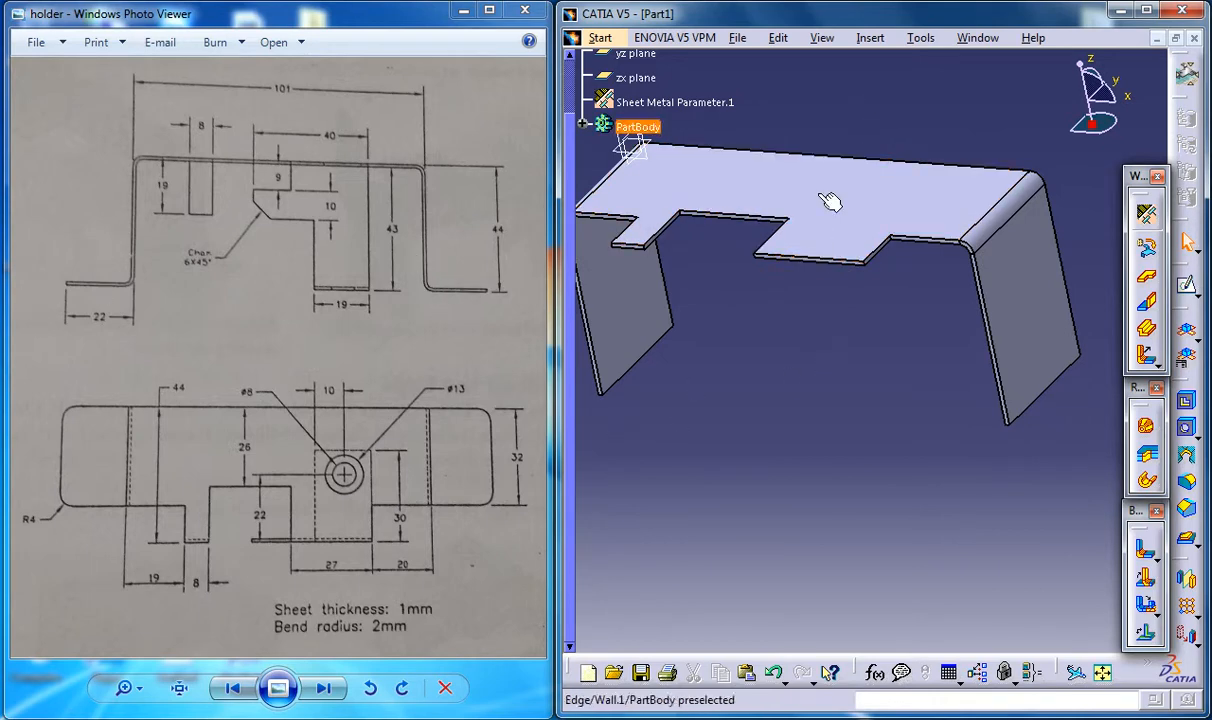
Launch the Flange command via Insert > Walls > Swept Walls
click(869, 37)
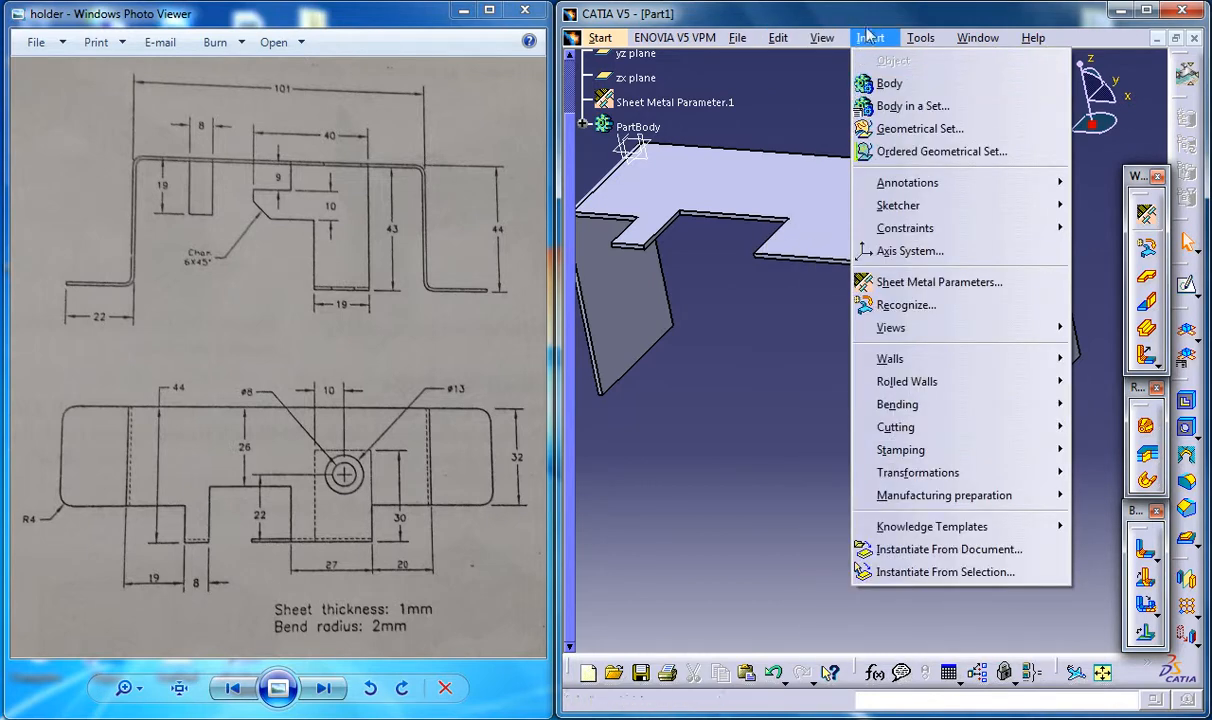
click(900, 449)
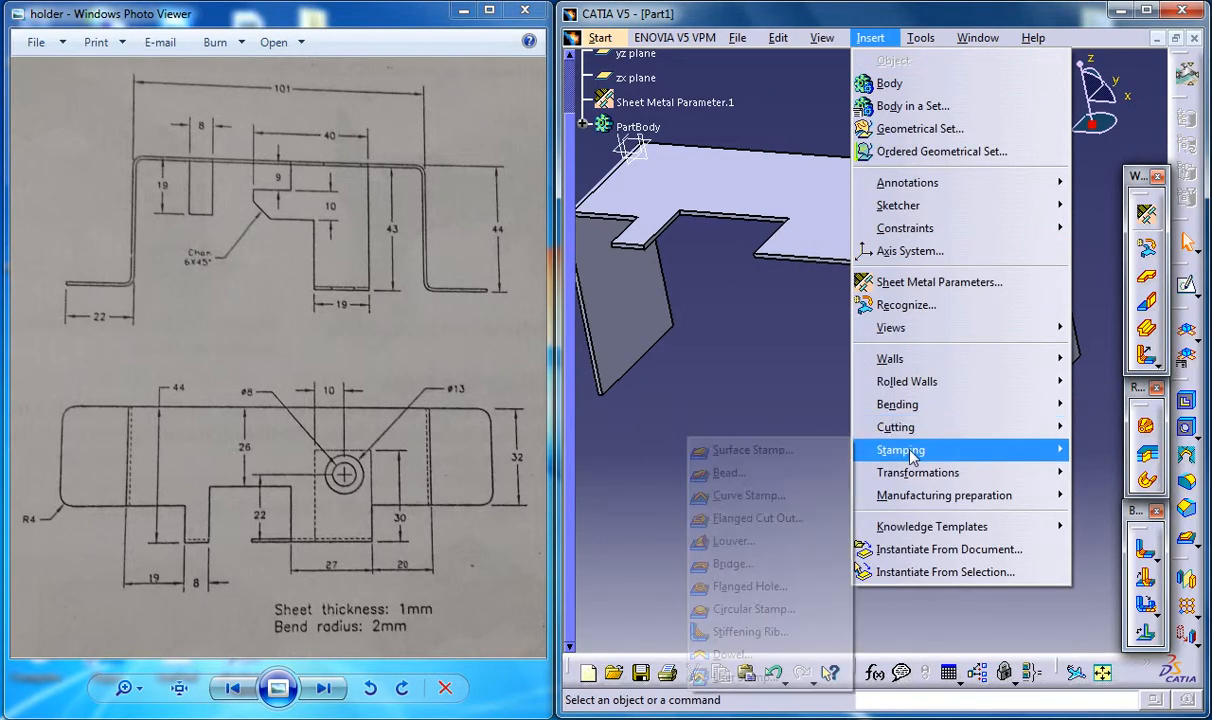
mouse_move(897, 404)
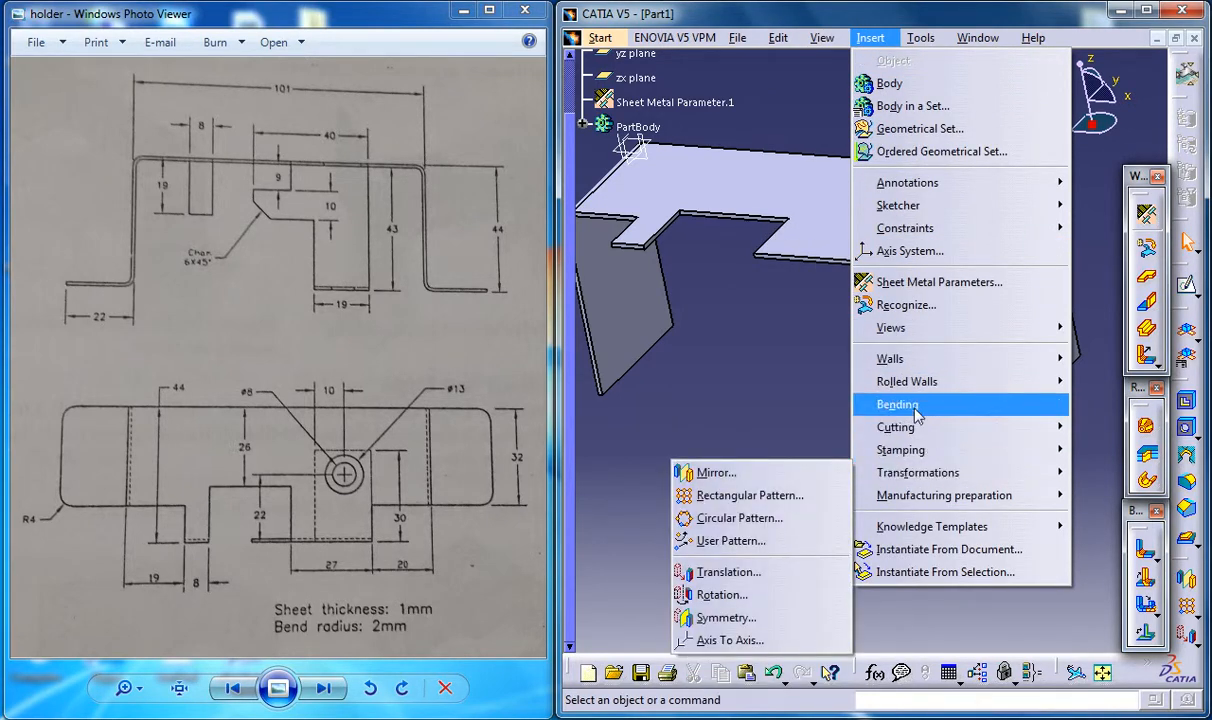
mouse_move(900, 449)
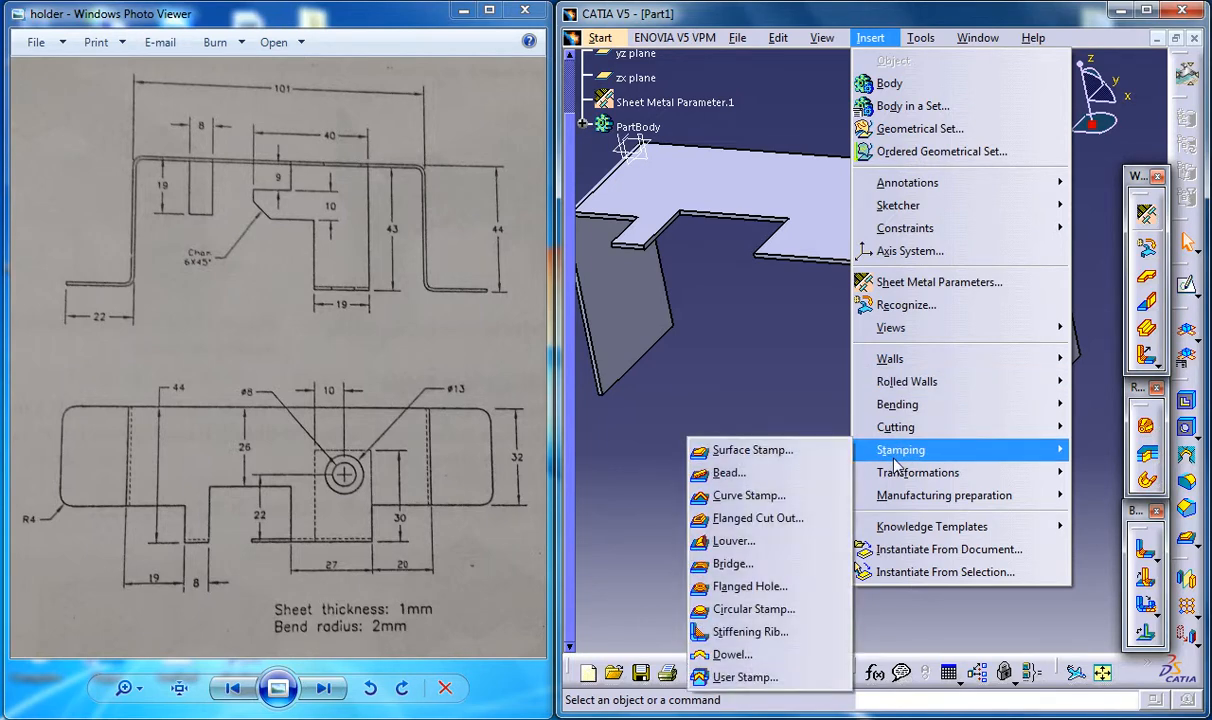
mouse_move(896, 462)
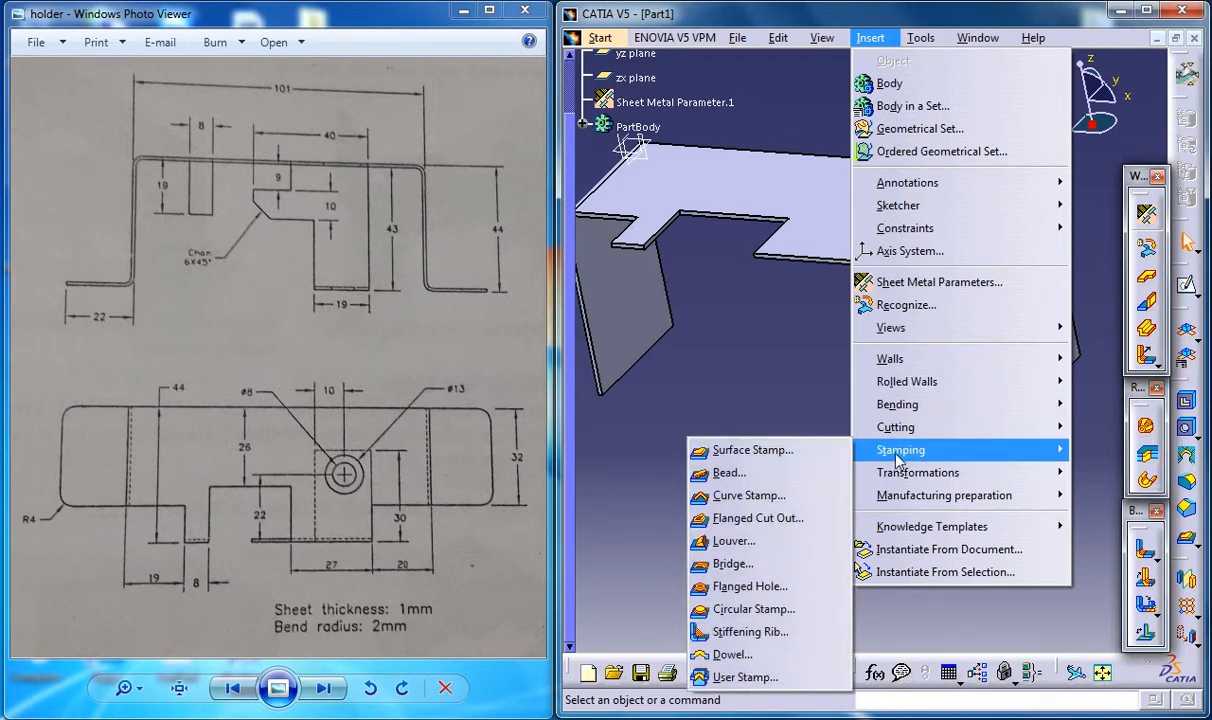
mouse_move(890, 358)
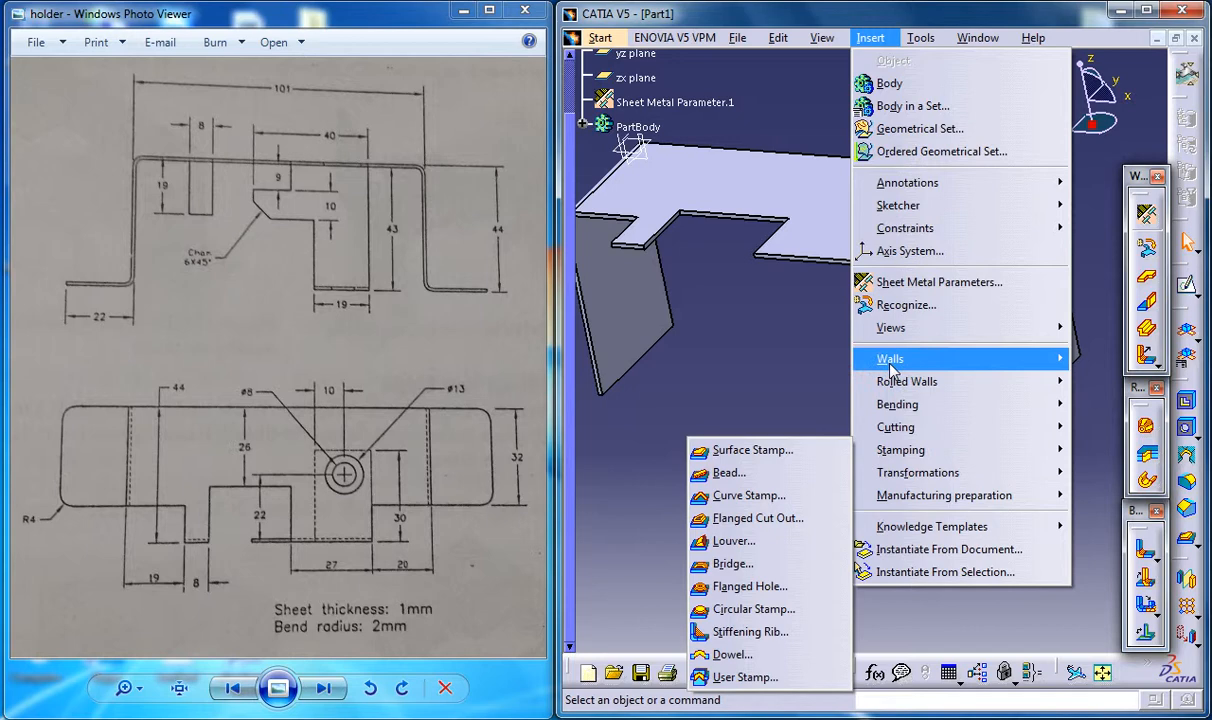
mouse_move(900, 449)
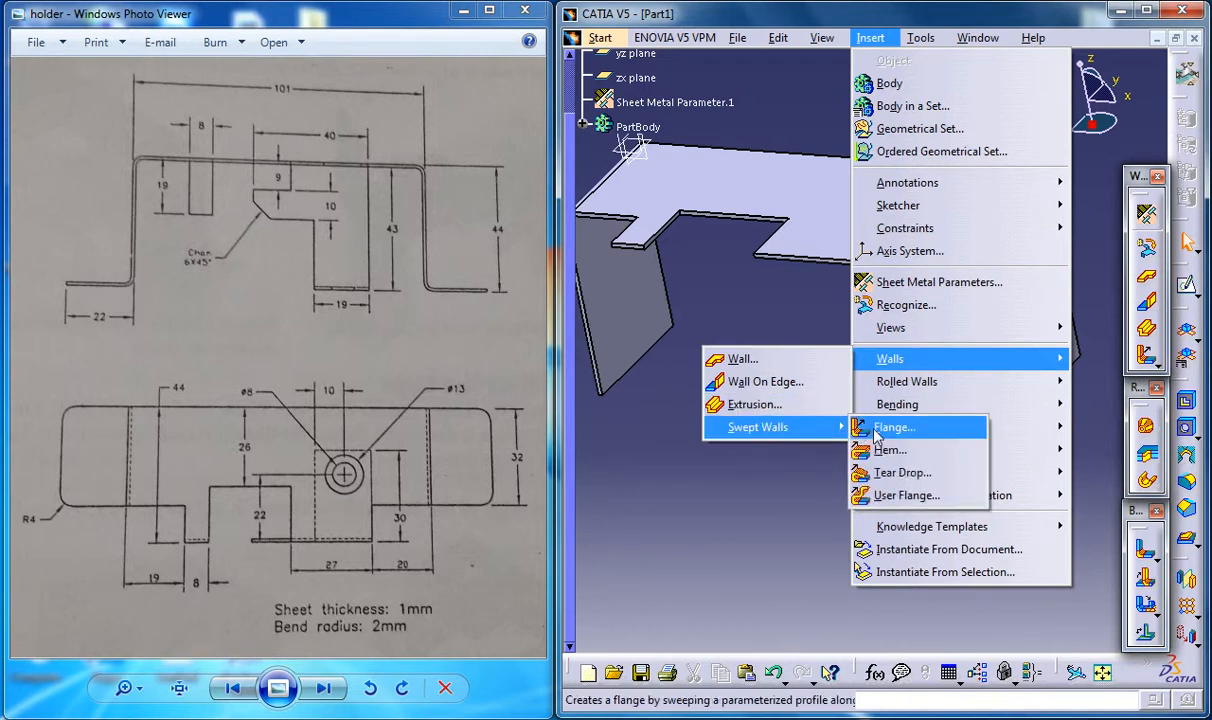
click(892, 427)
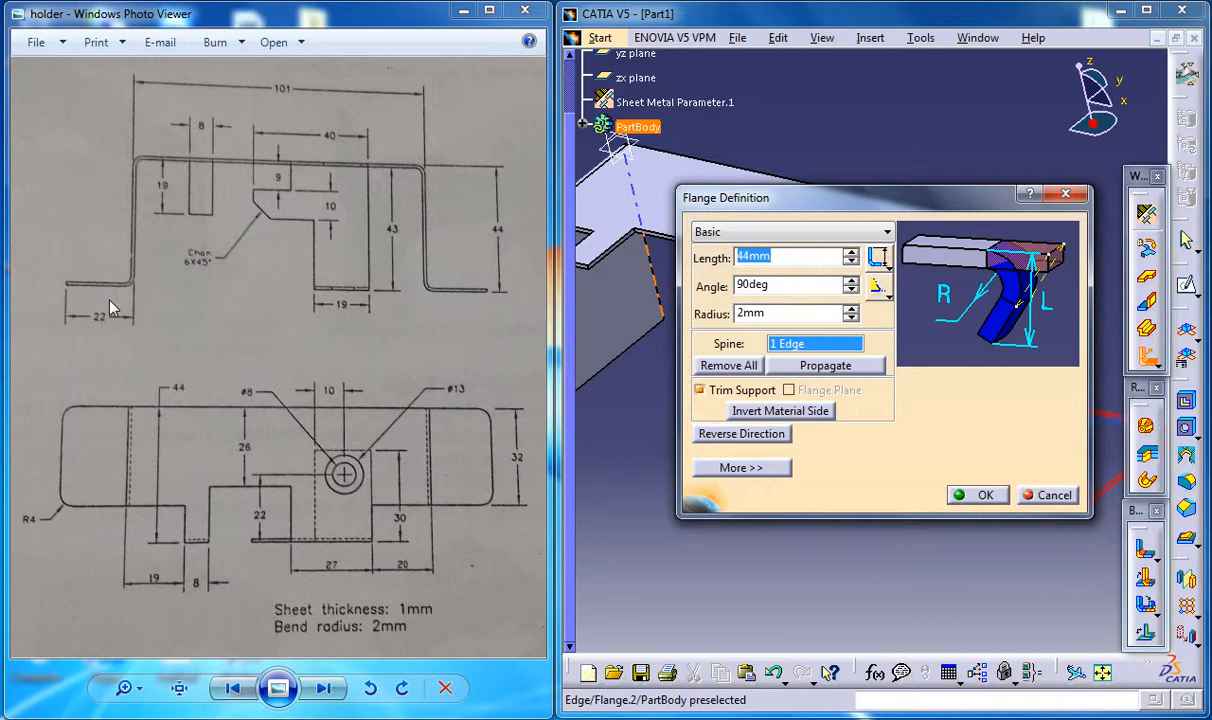
mouse_move(781, 411)
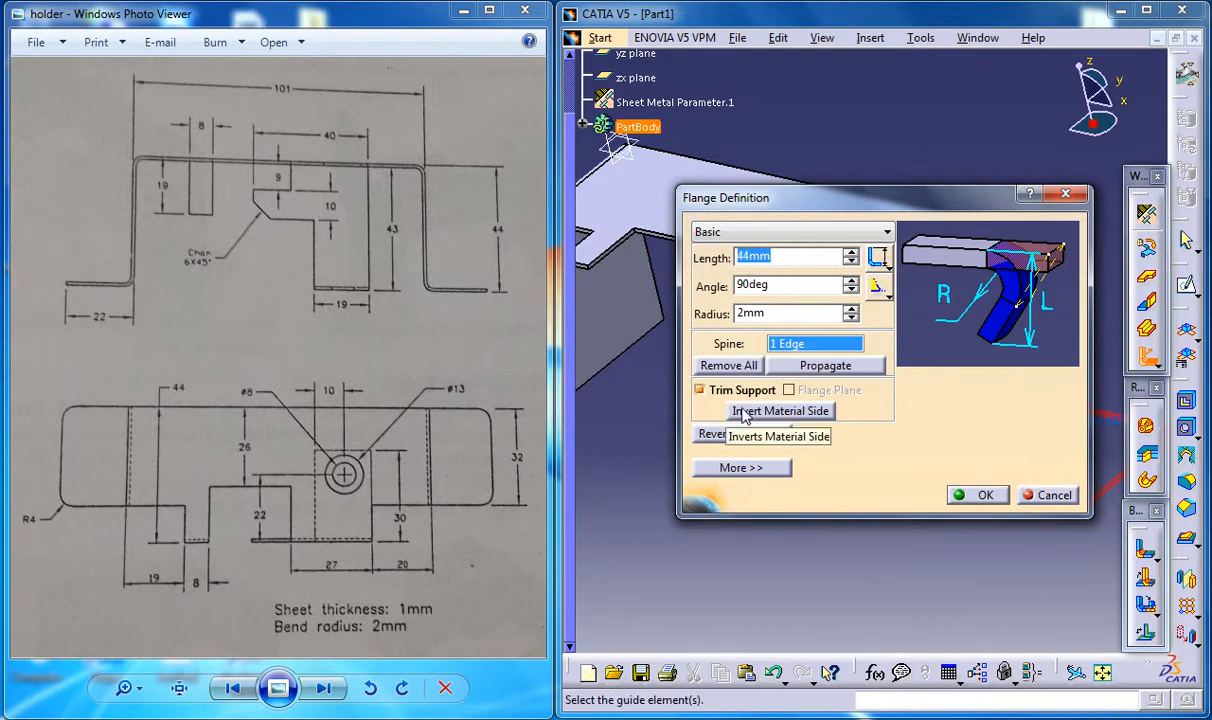
Create a 22 mm, 90°, 2 mm-radius foot flange on the right wall
text(22)
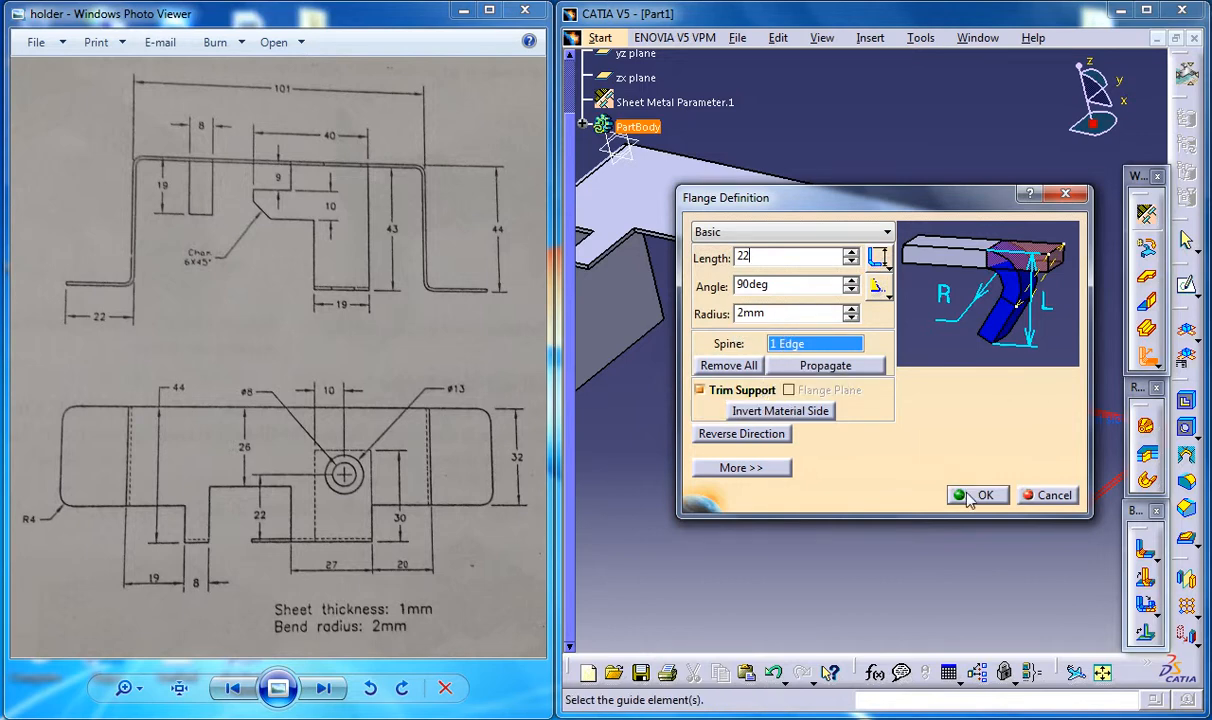
click(978, 495)
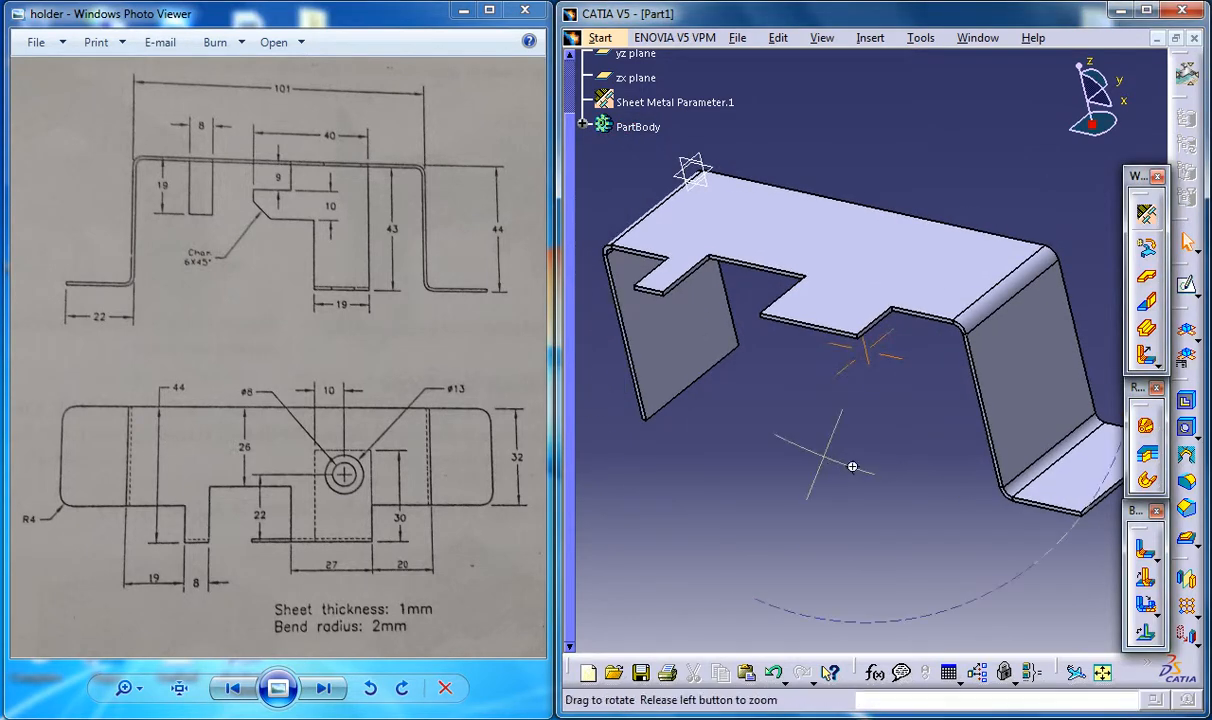
drag(852, 467, 959, 406)
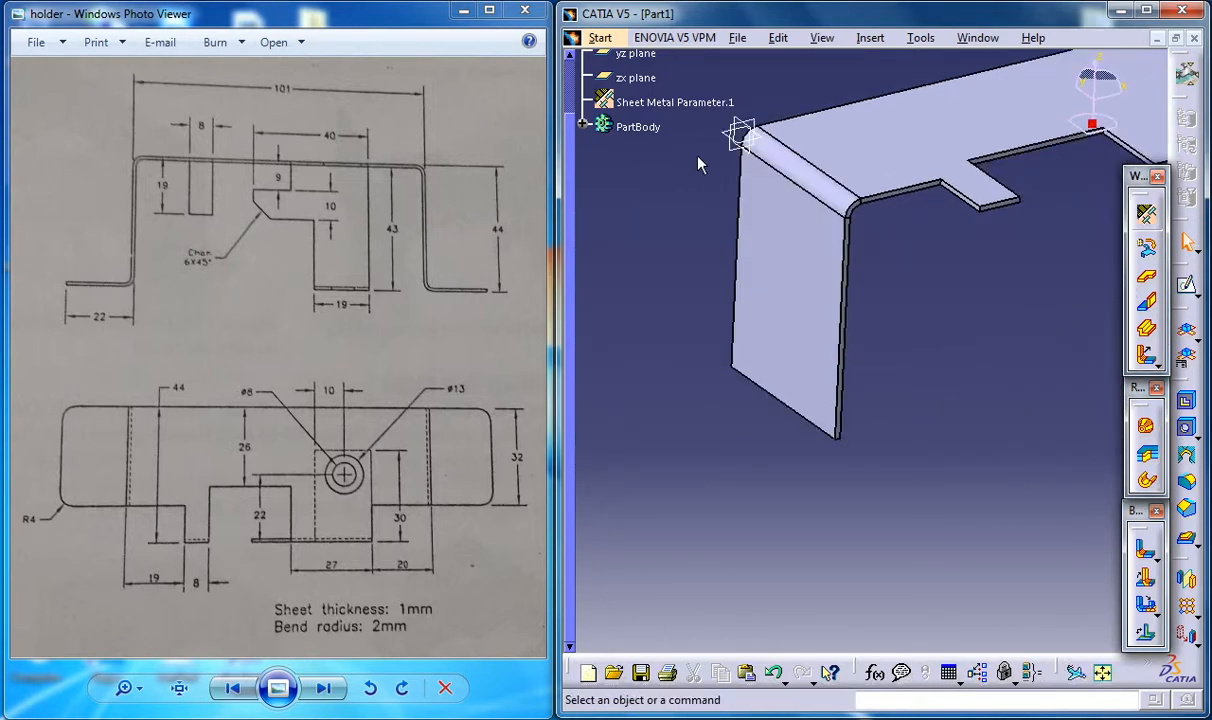
Add the same 22 mm foot flange on the left wall's bottom edge
click(869, 37)
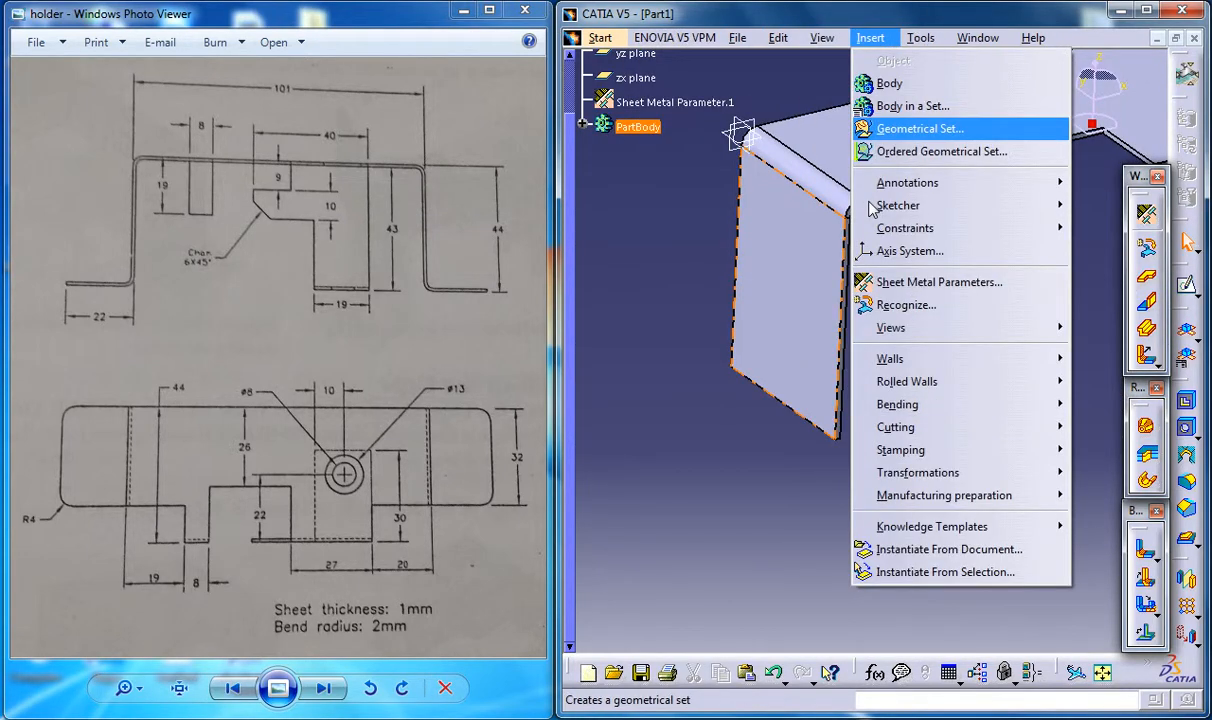
mouse_move(889, 358)
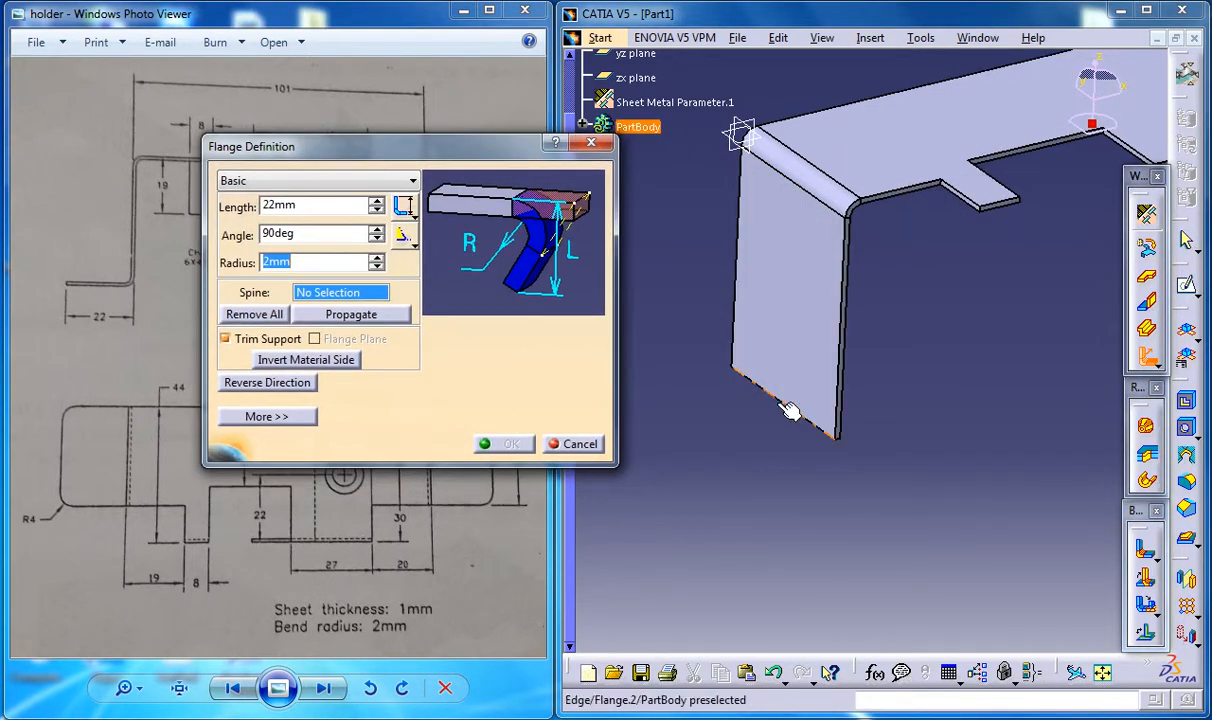
click(790, 410)
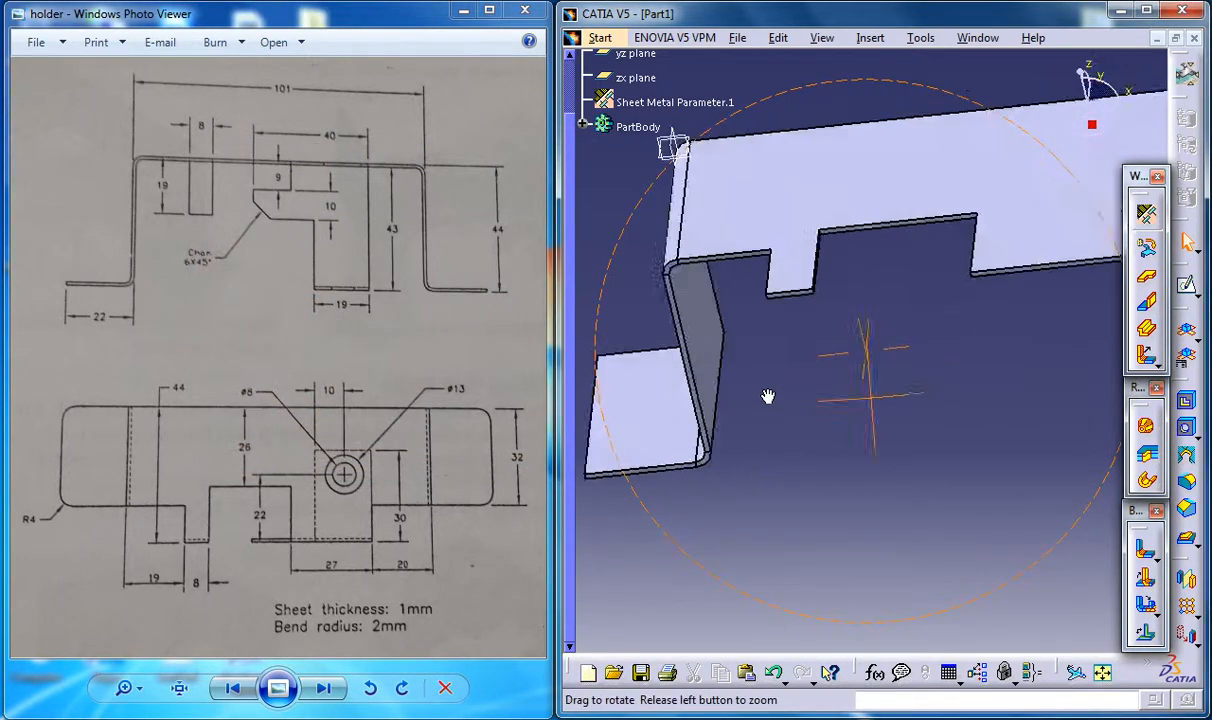
drag(768, 397, 945, 387)
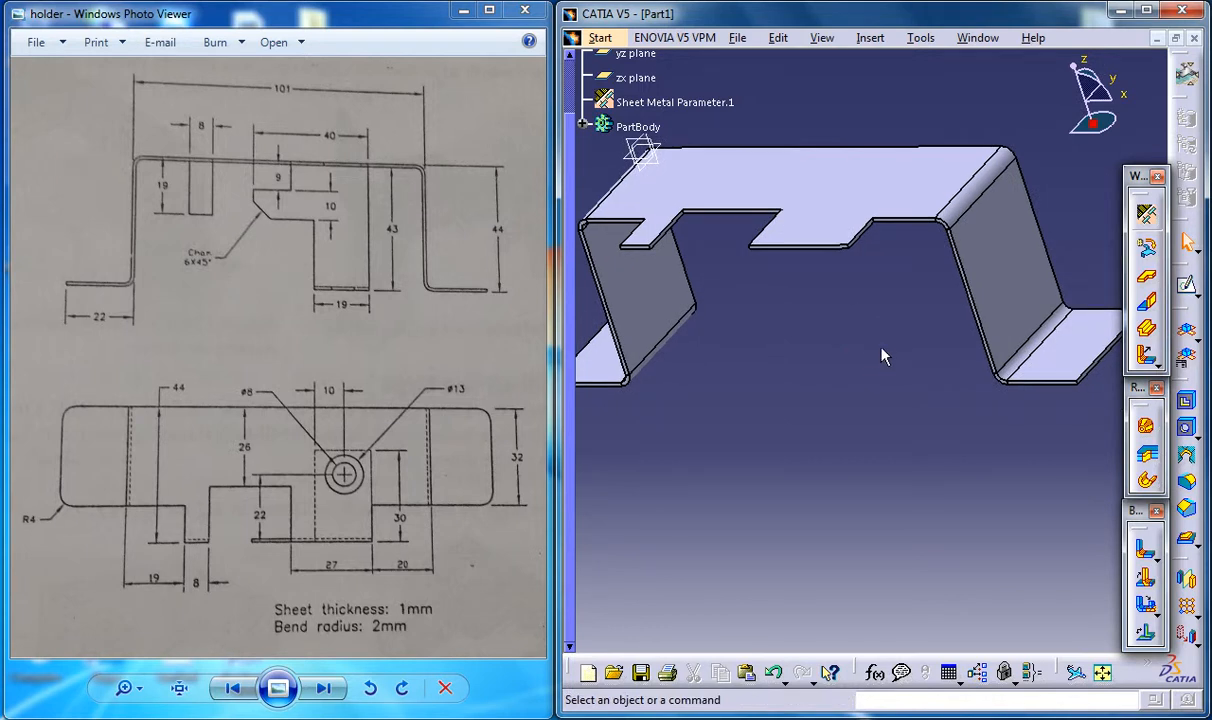
mouse_move(893, 333)
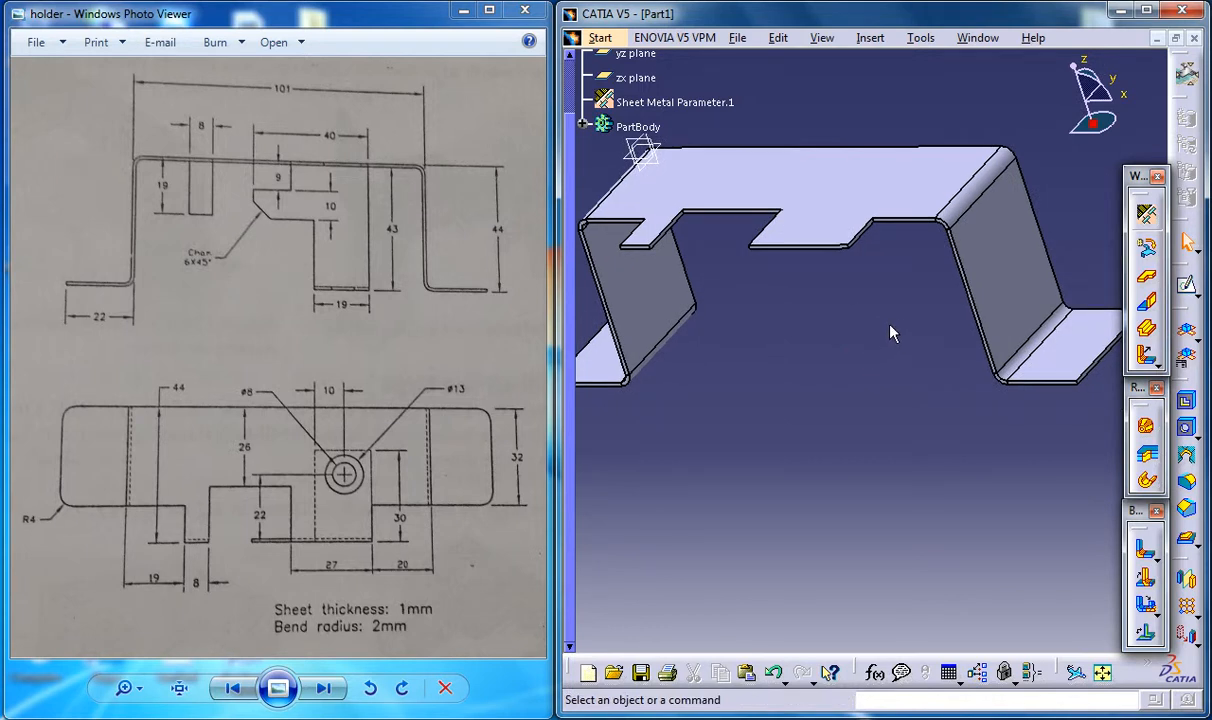
mouse_move(883, 311)
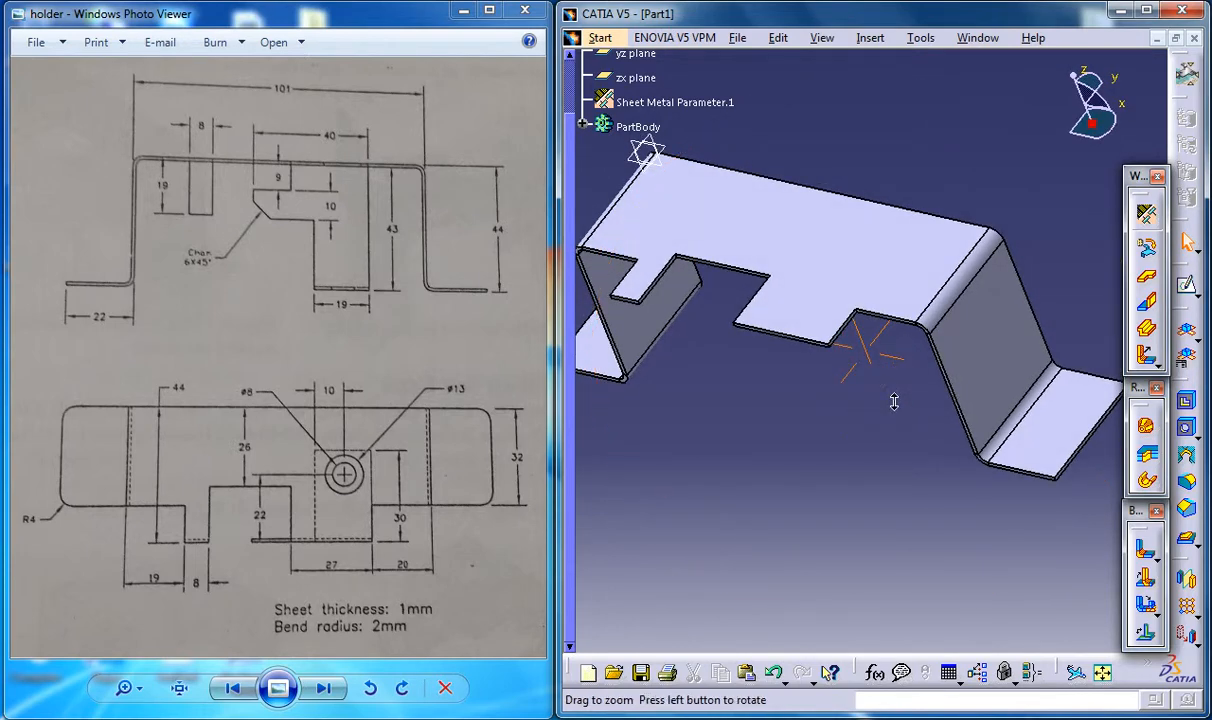
drag(894, 401, 886, 380)
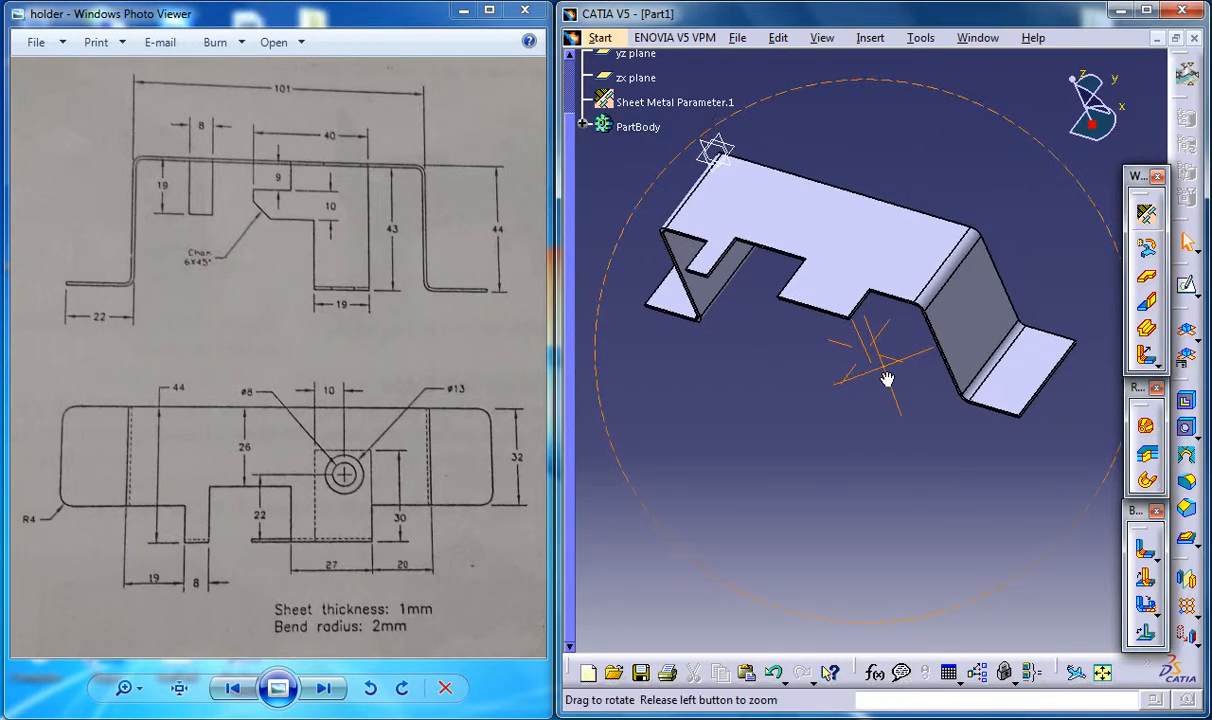
drag(885, 380, 840, 416)
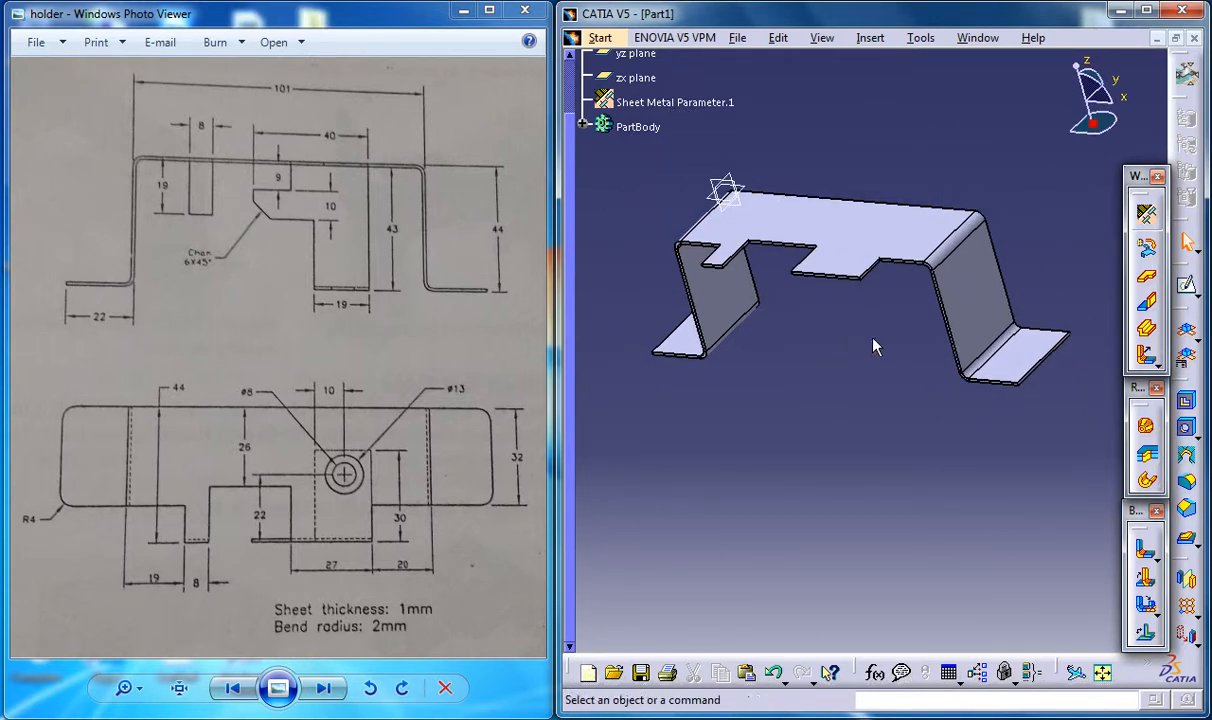
drag(875, 347, 845, 378)
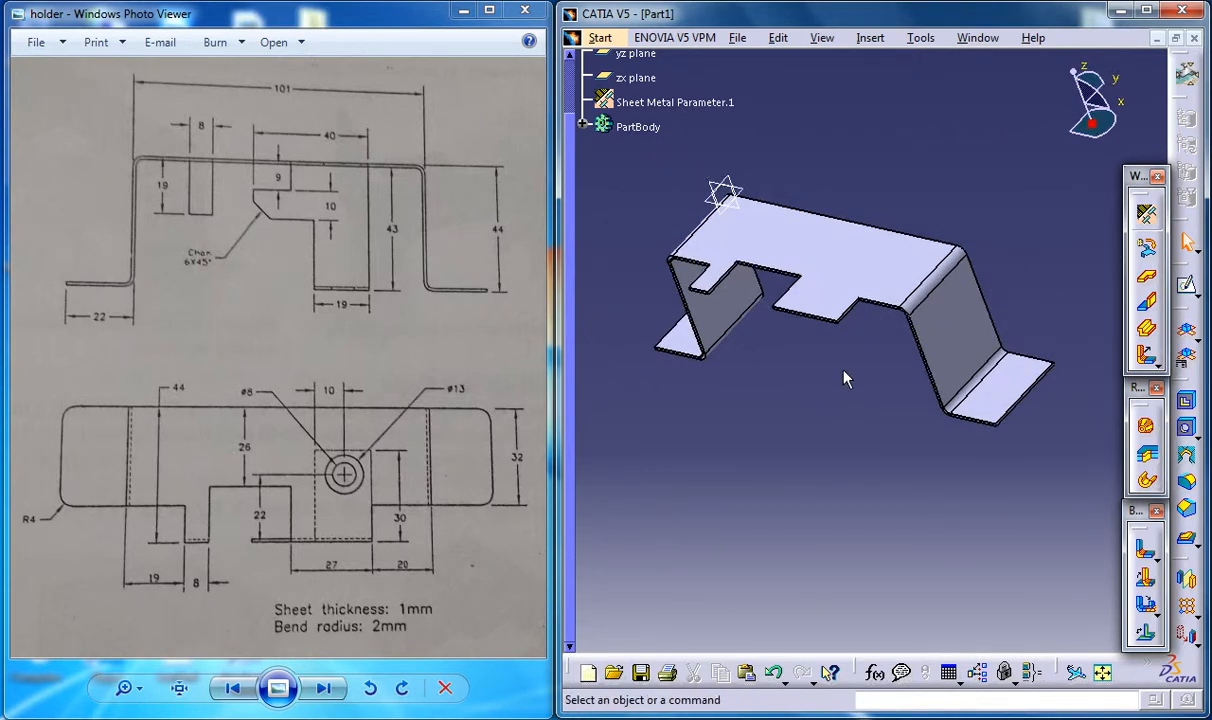